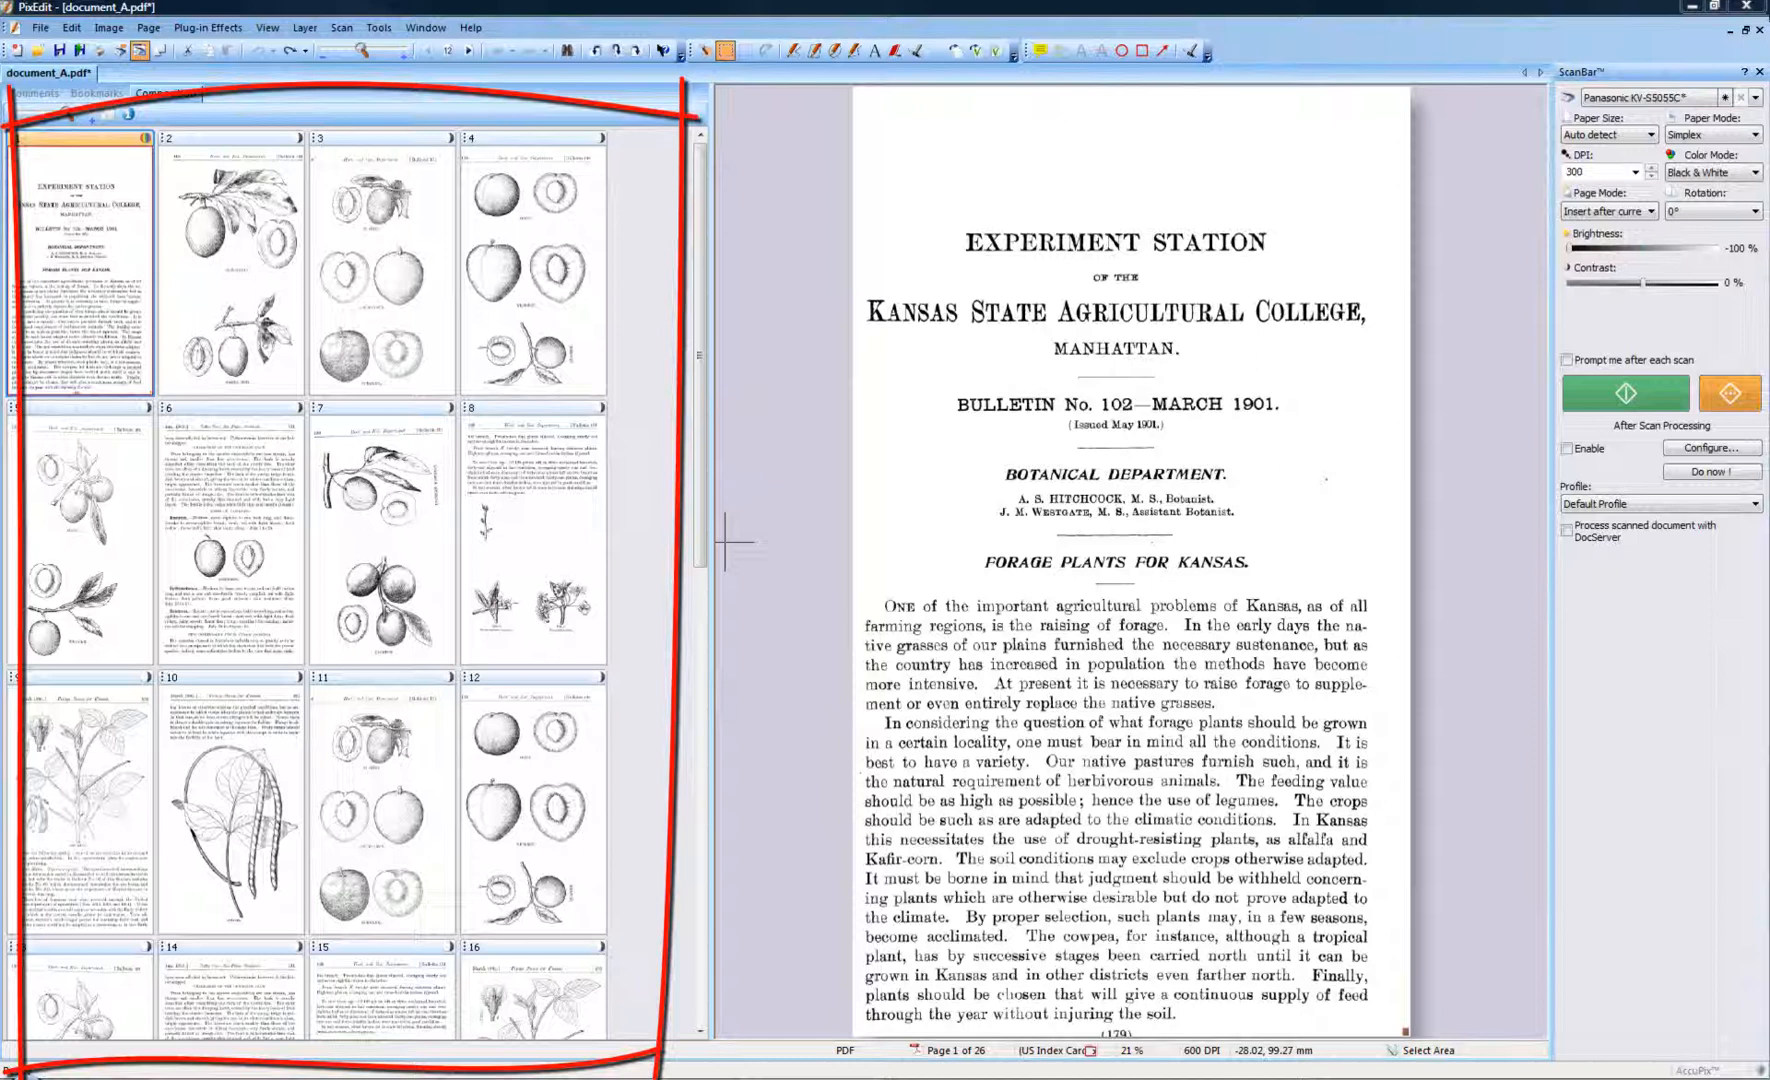
pyautogui.moveTo(604, 186)
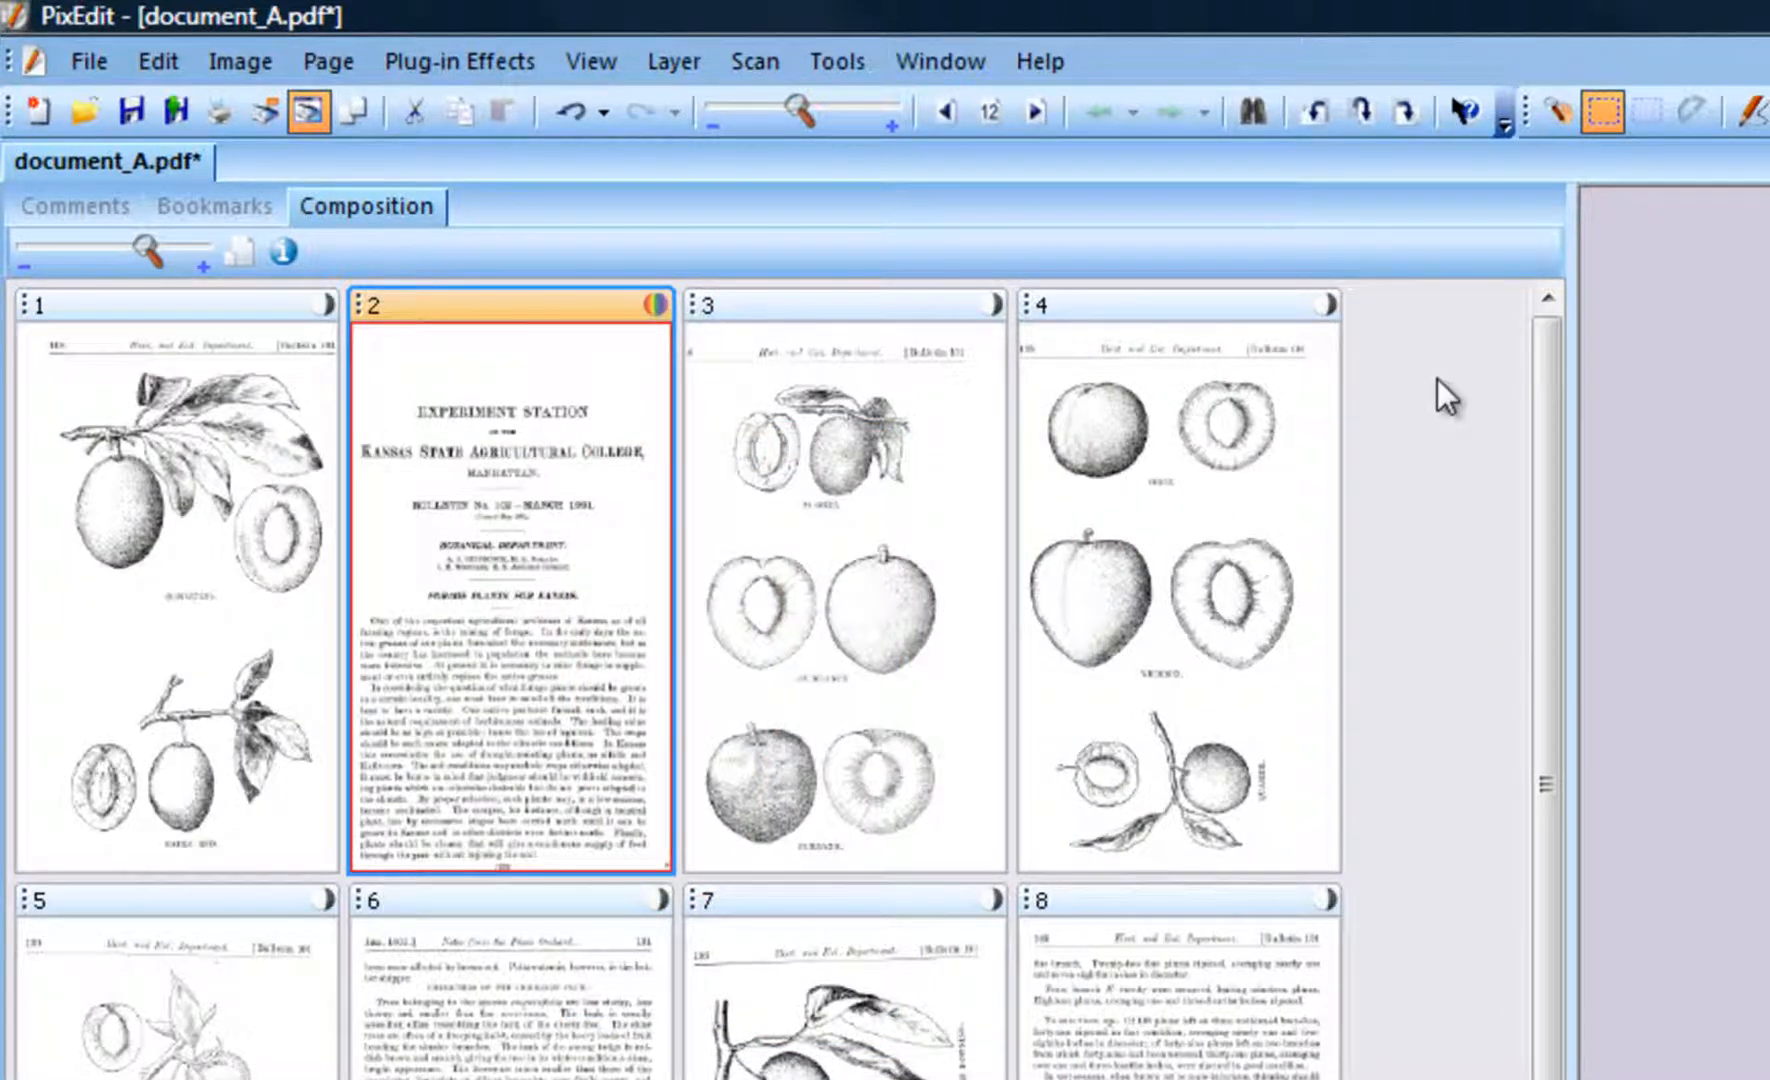
pyautogui.moveTo(1450, 864)
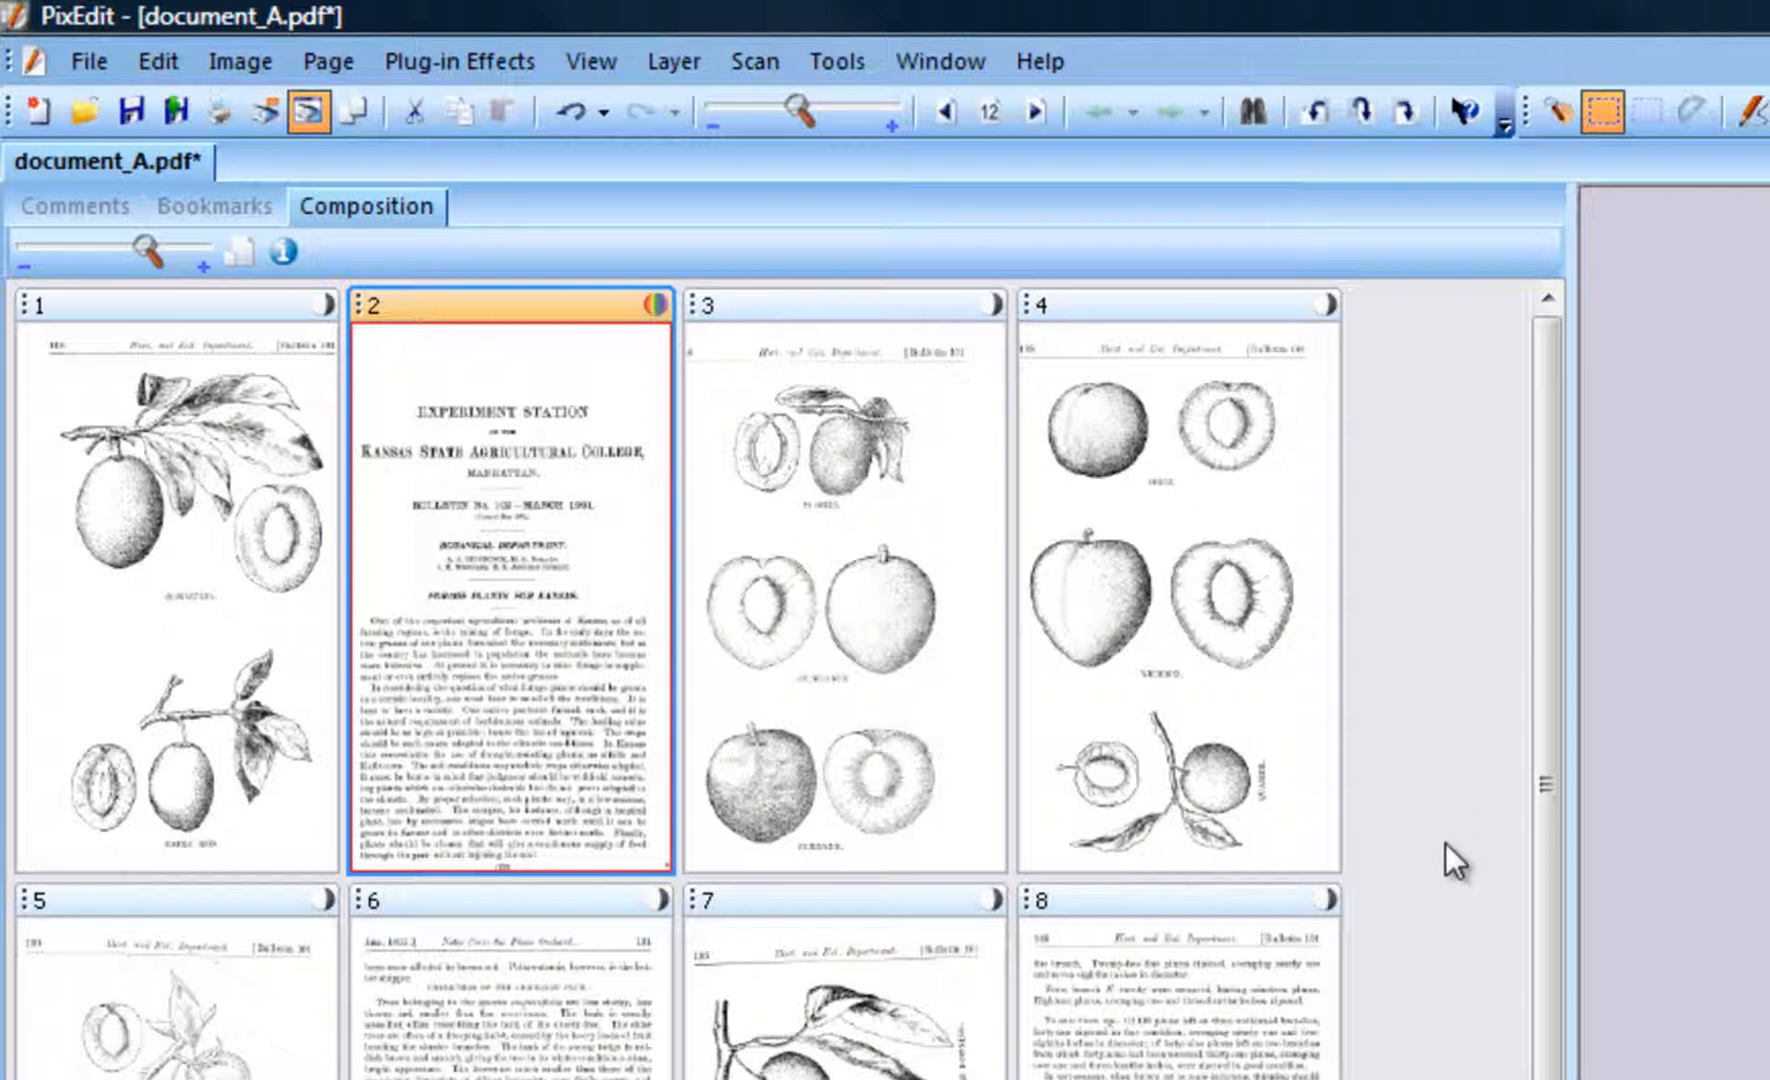
pyautogui.moveTo(1488, 898)
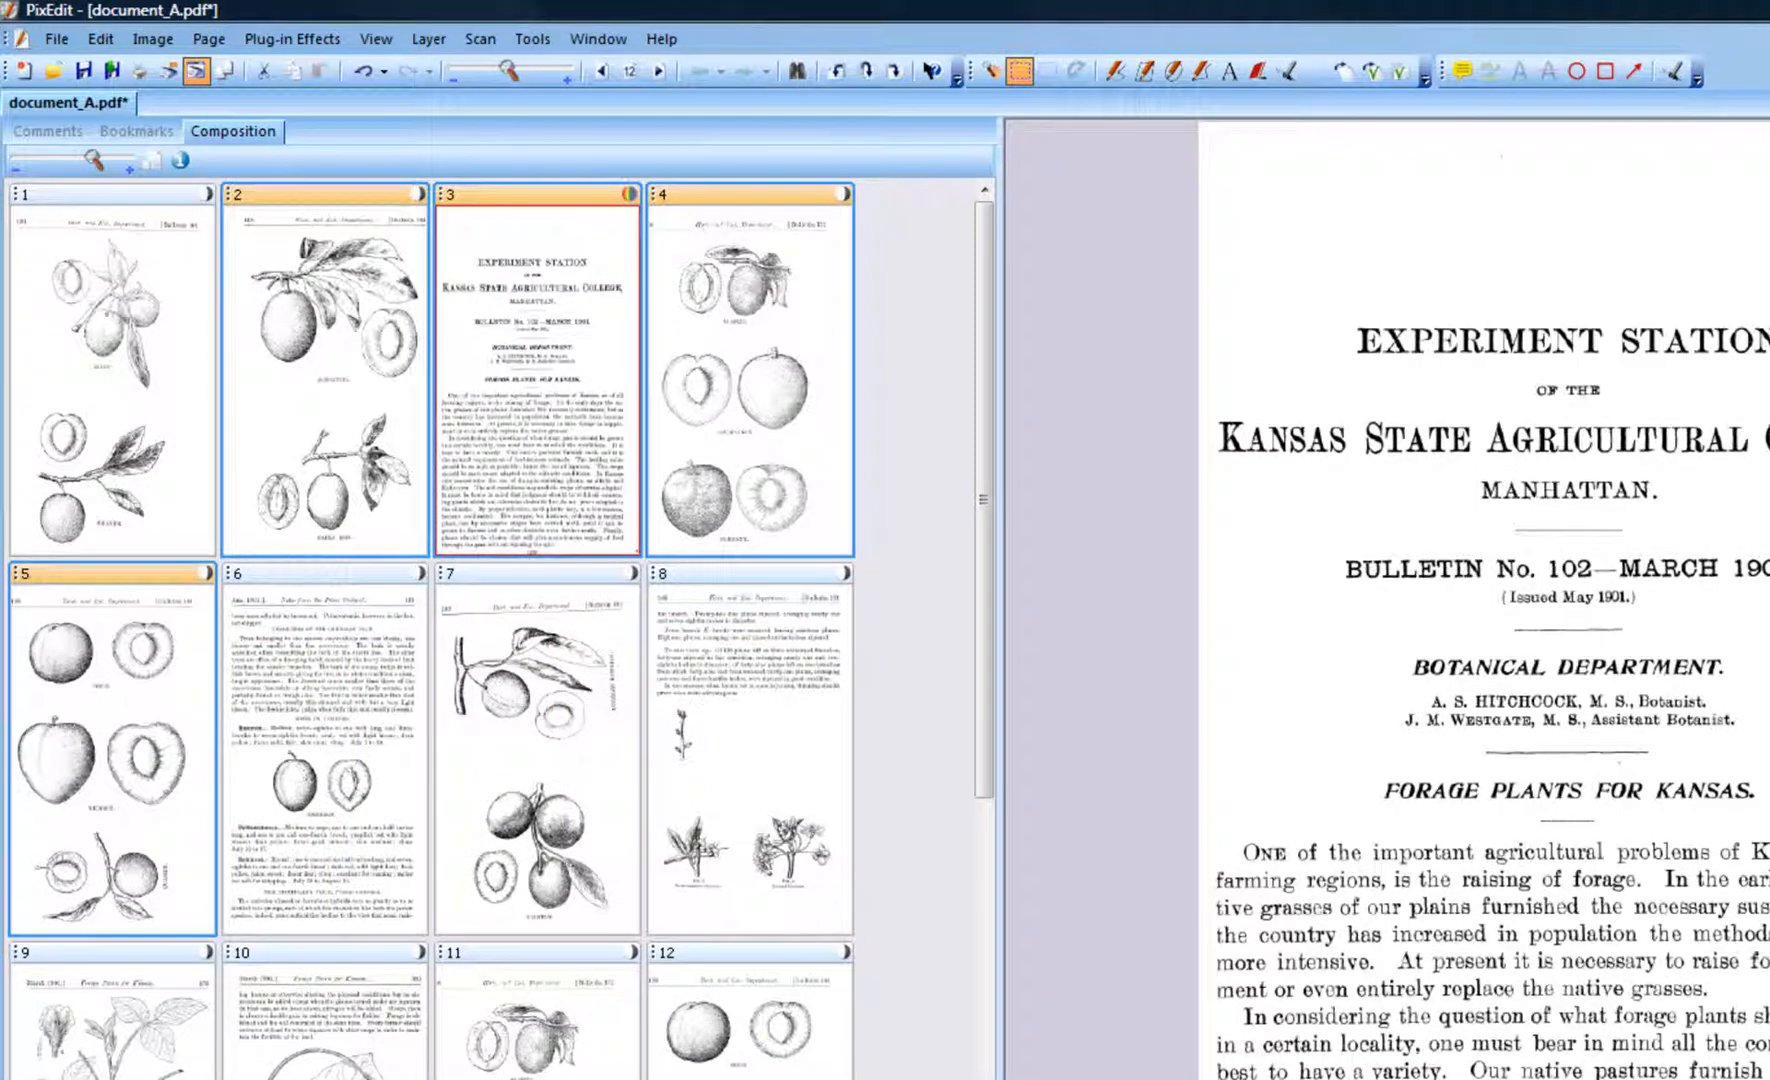
# Undo the page moves so the title page returns to the front in original order
pyautogui.press('Ctrl')
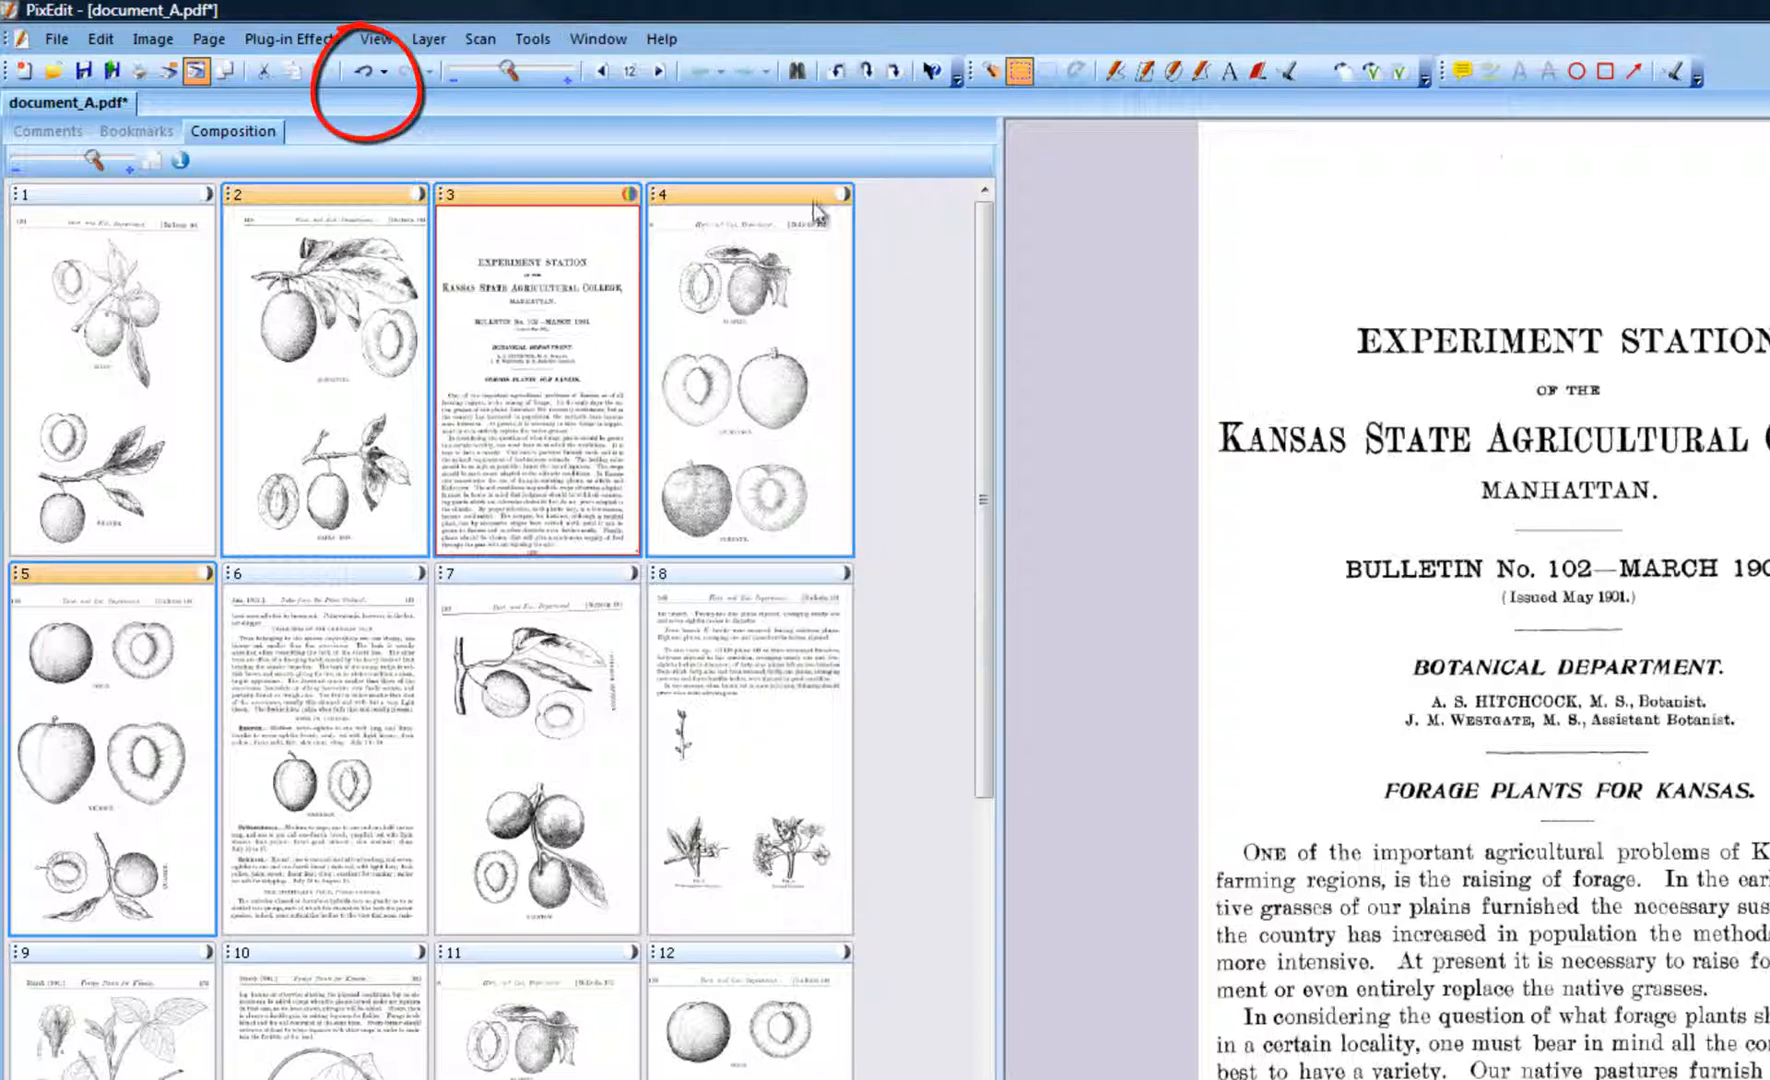
pyautogui.moveTo(360, 72)
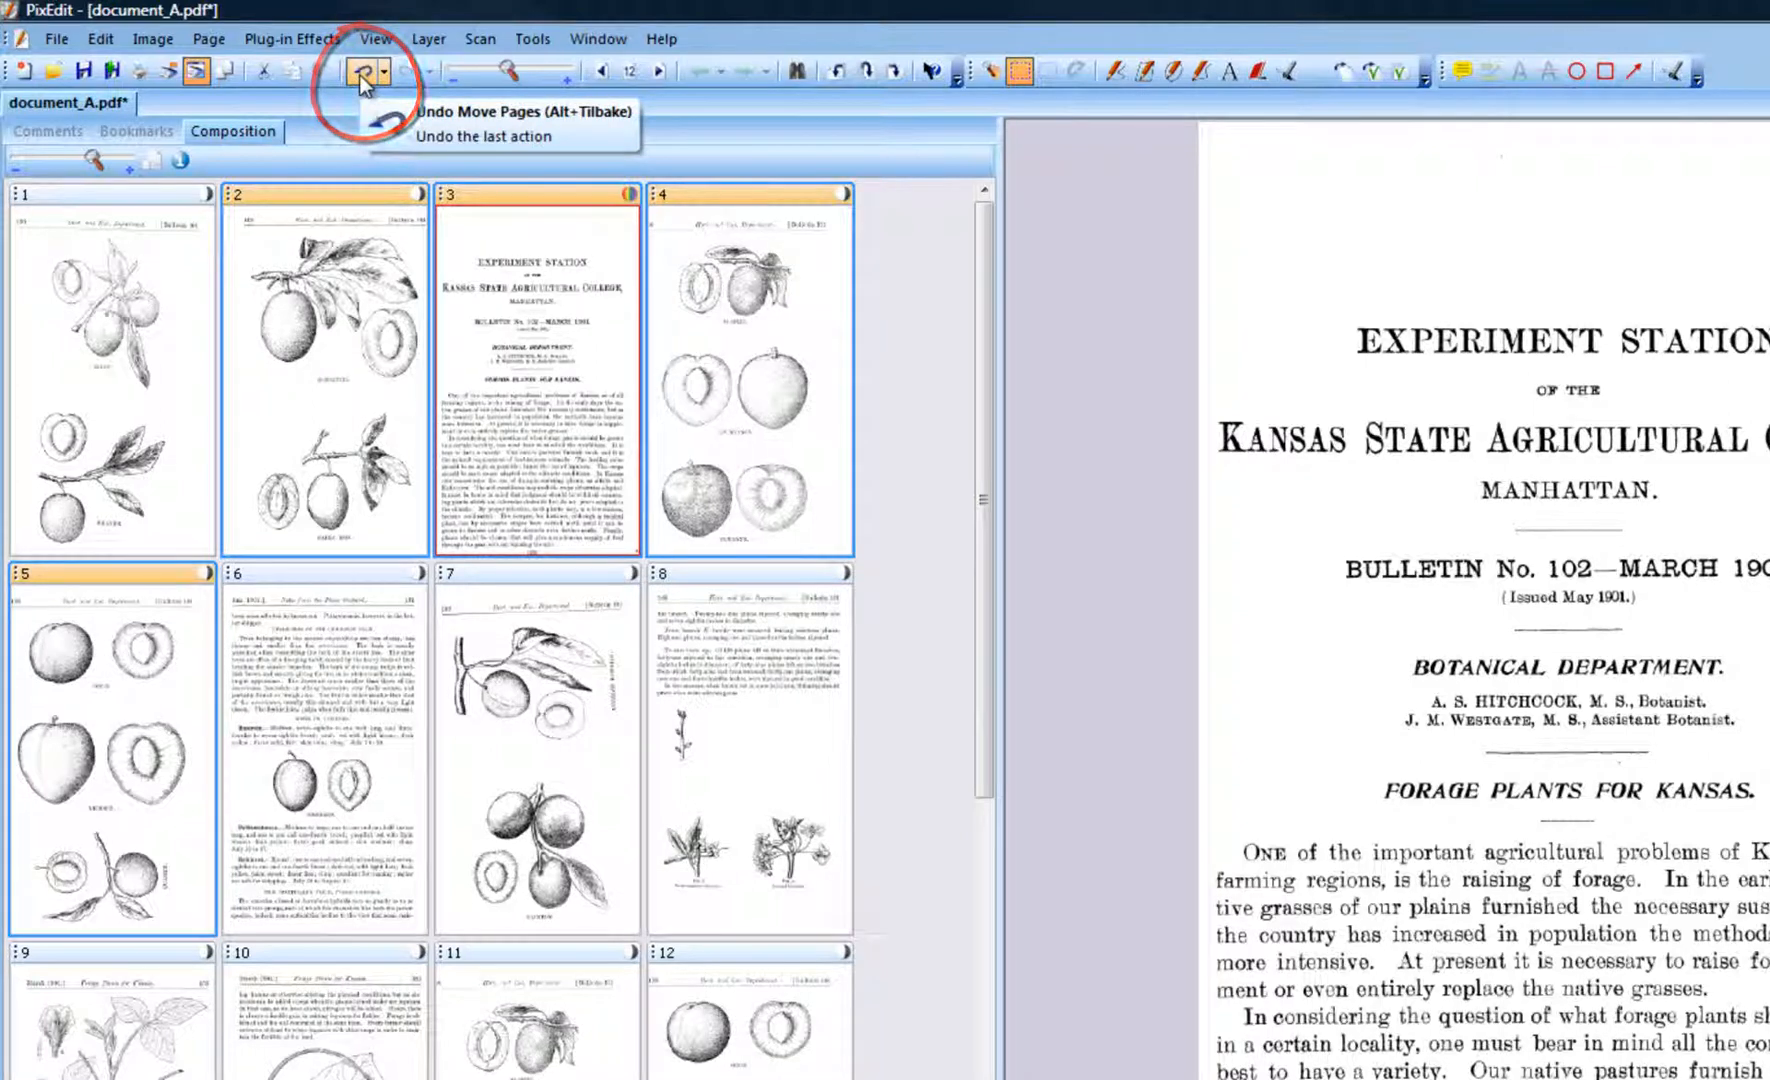
pyautogui.click(352, 72)
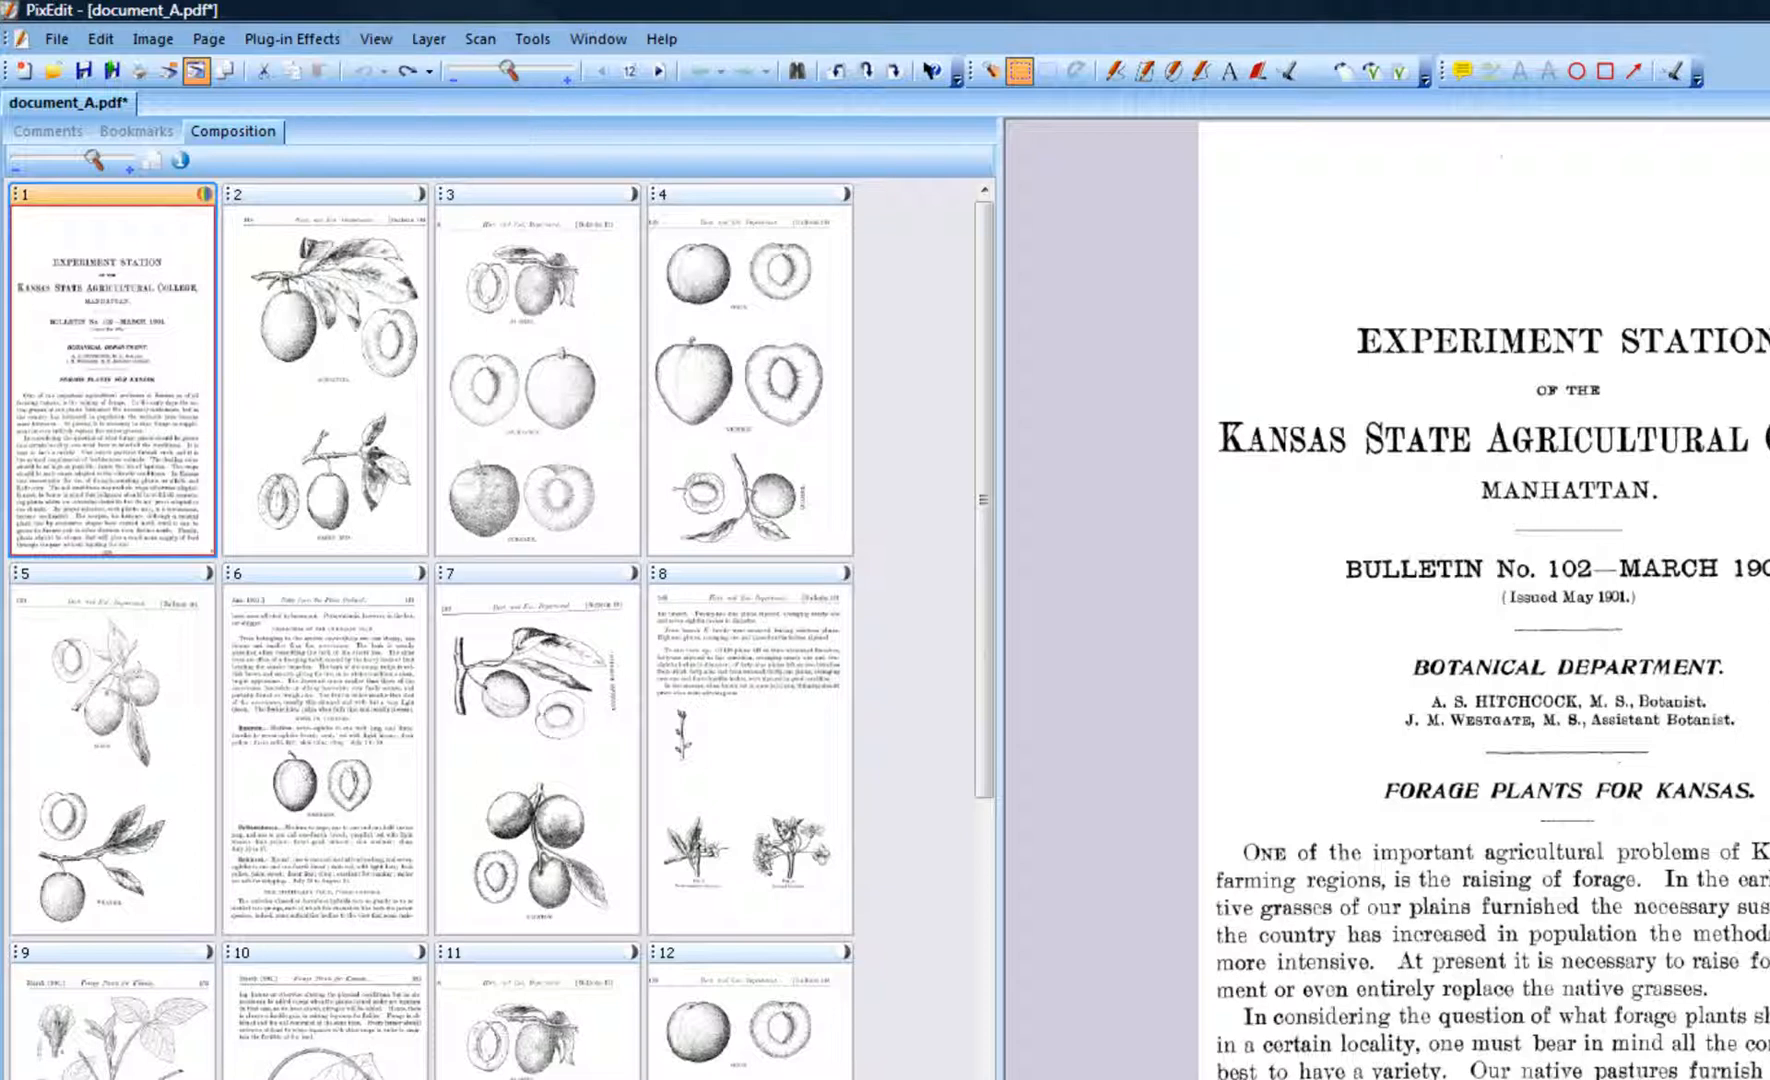
pyautogui.press('Ctrl+x')
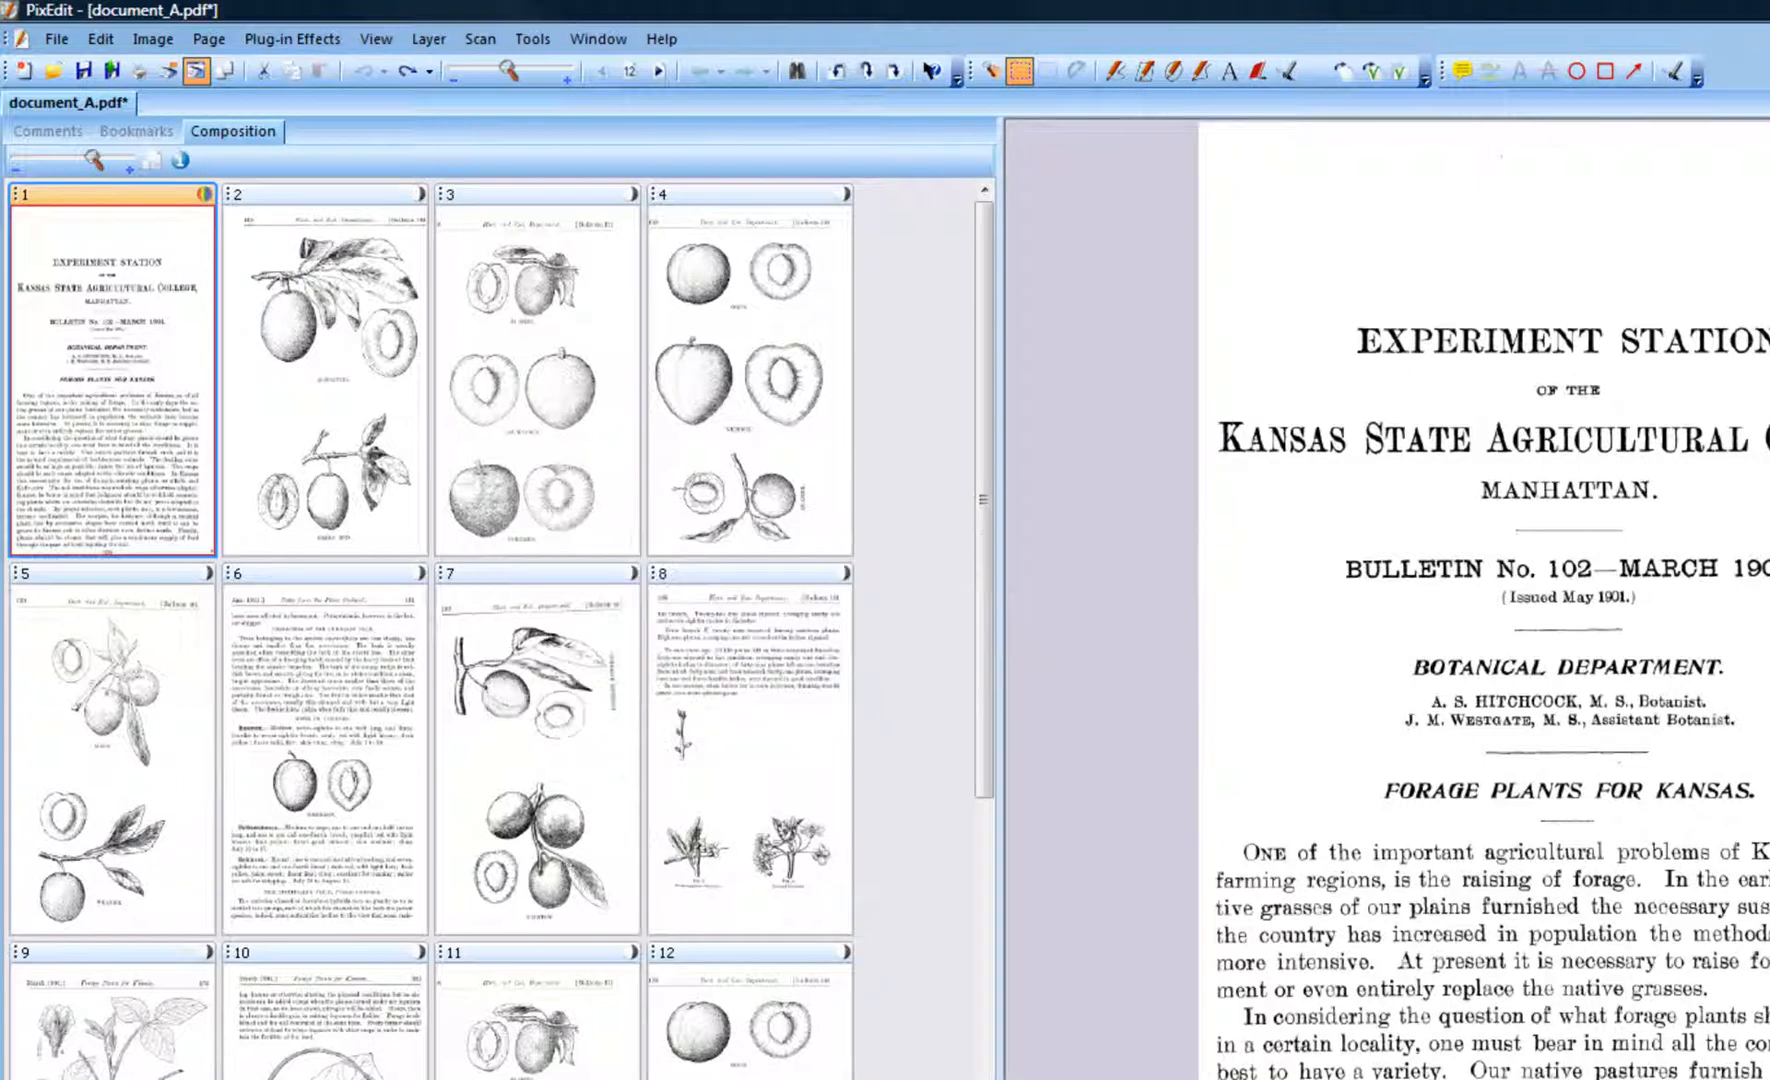
pyautogui.press('Ctrl+v')
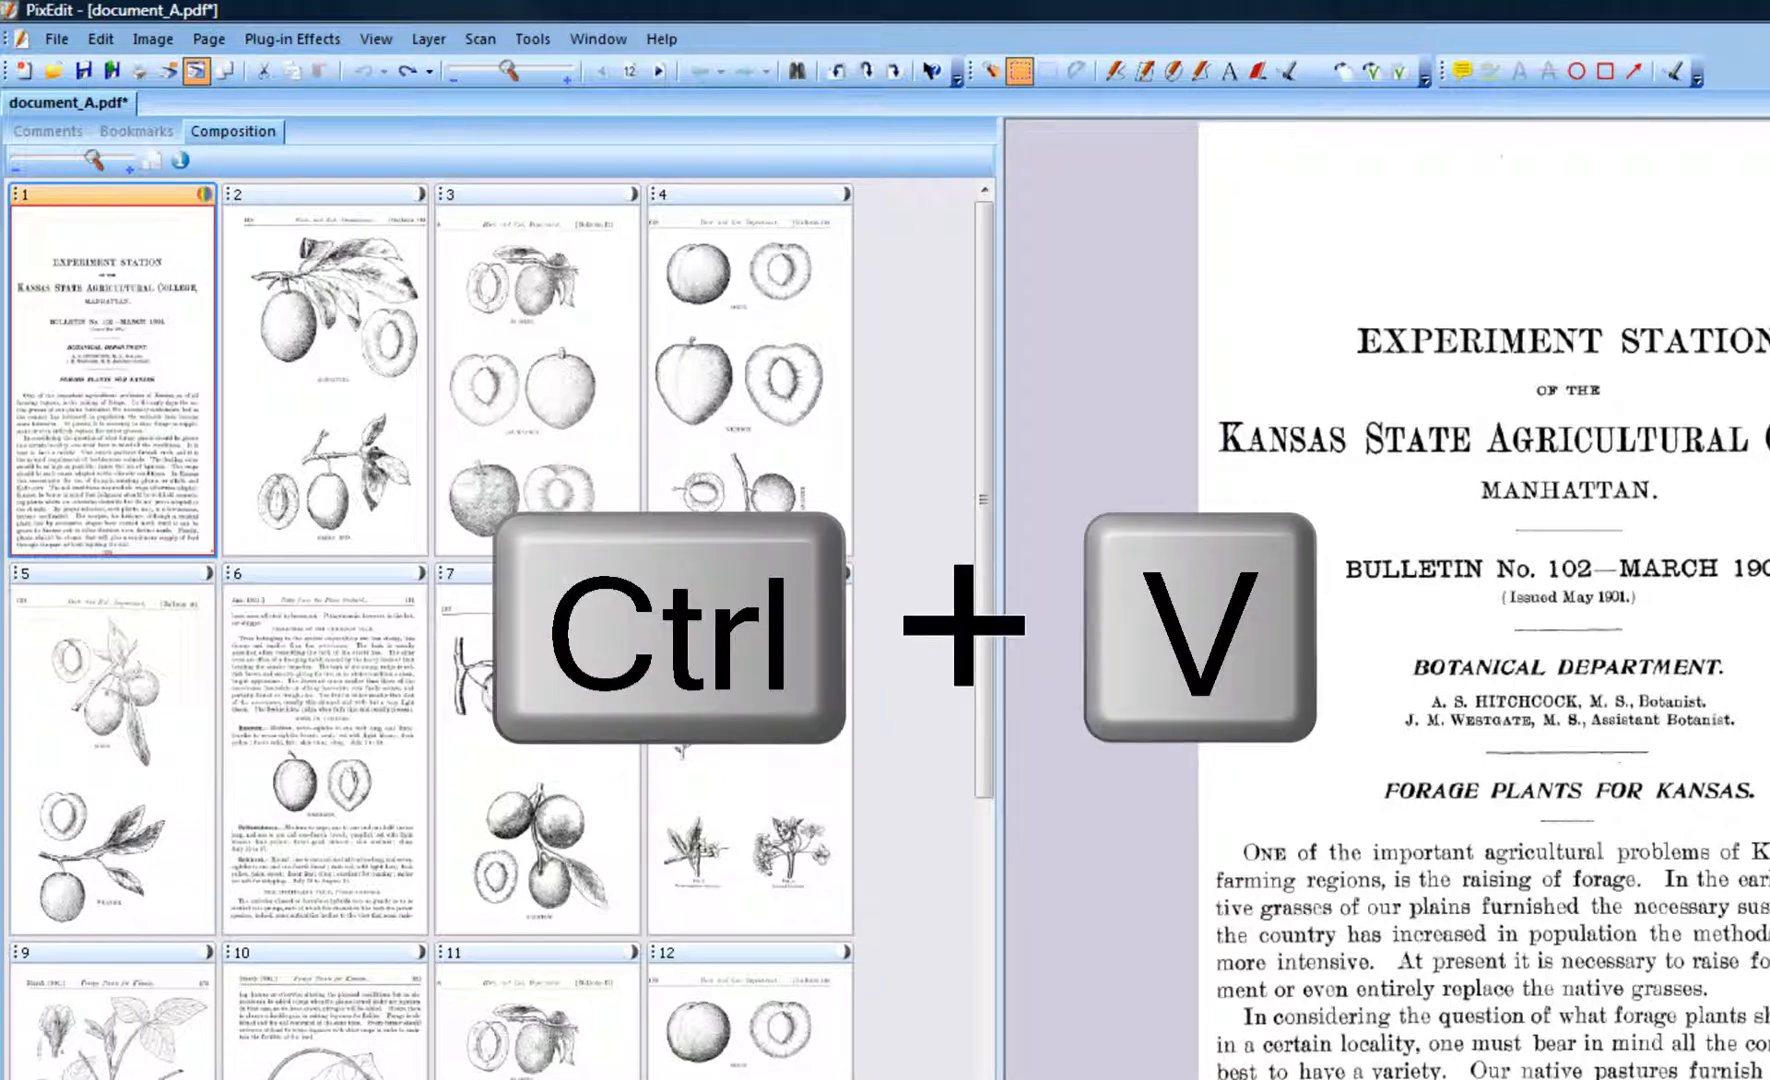
pyautogui.press('ctrl+v')
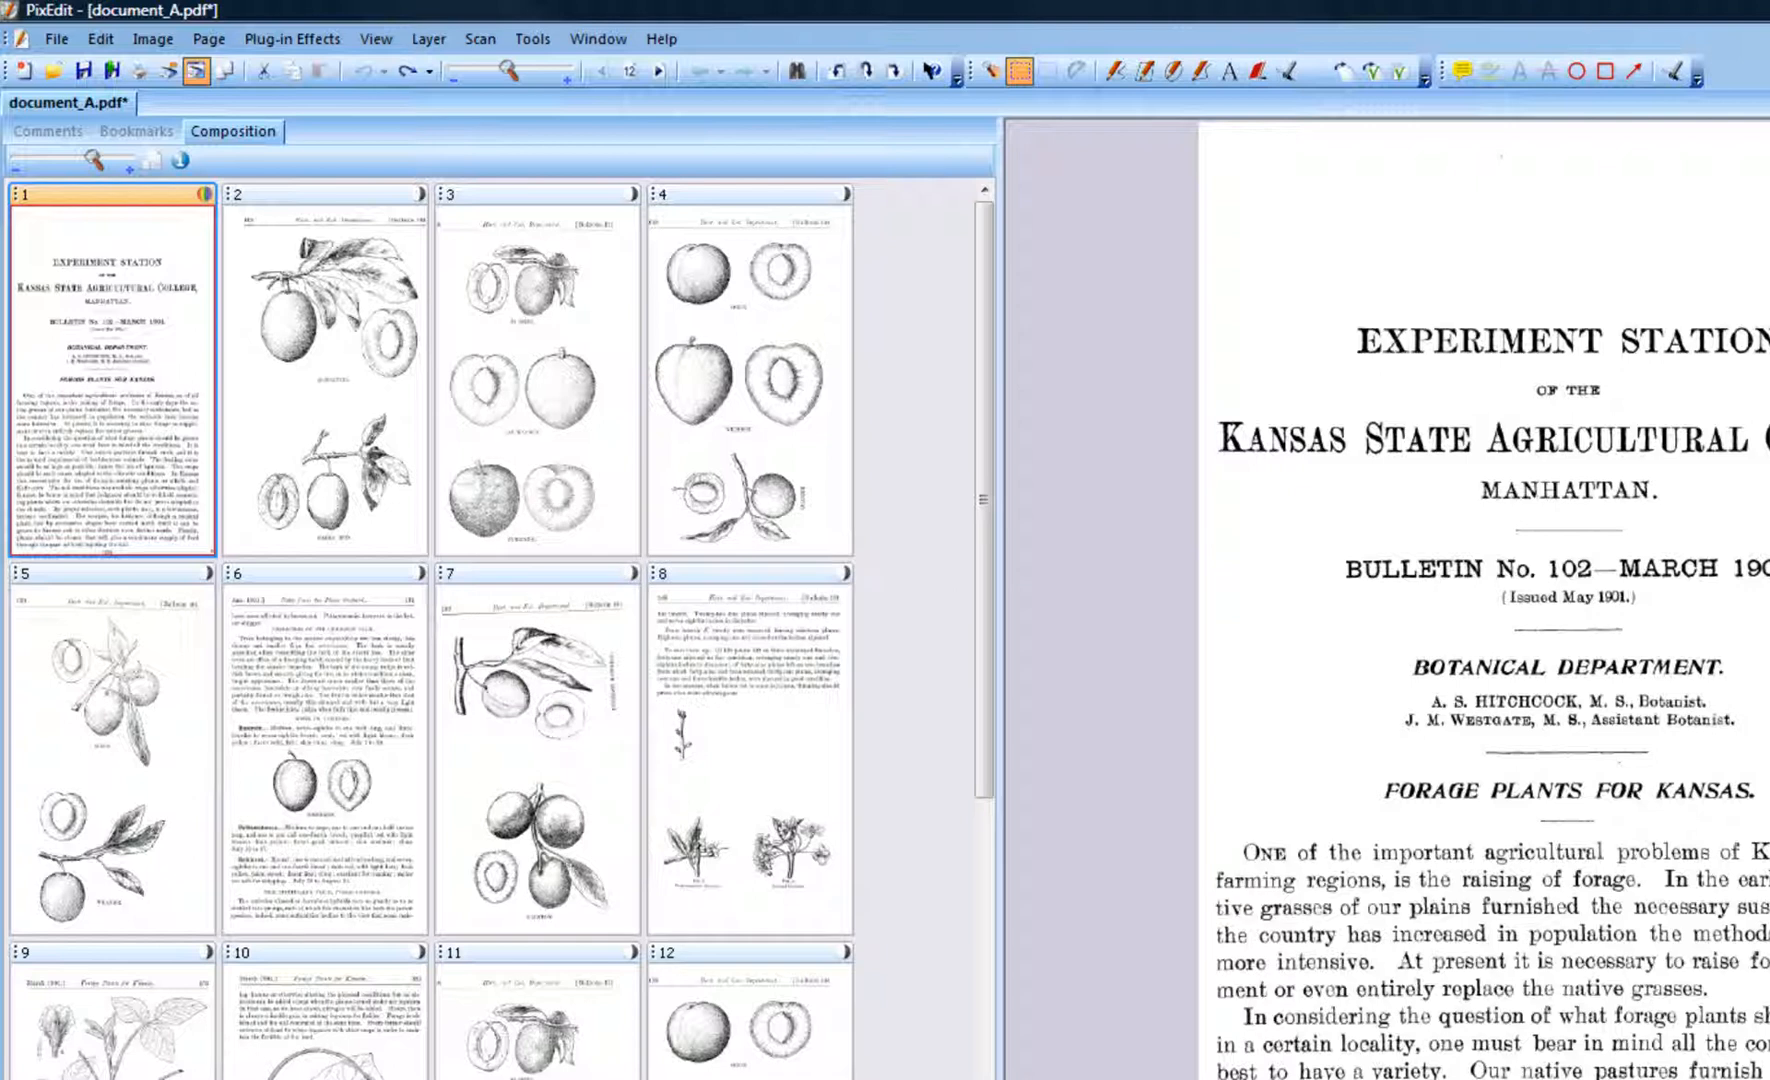